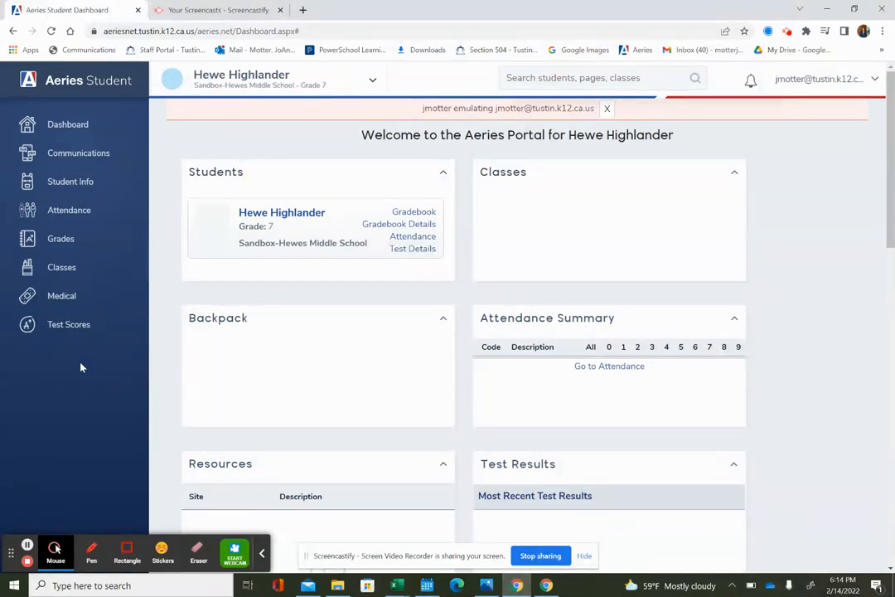
mouse_move(69, 273)
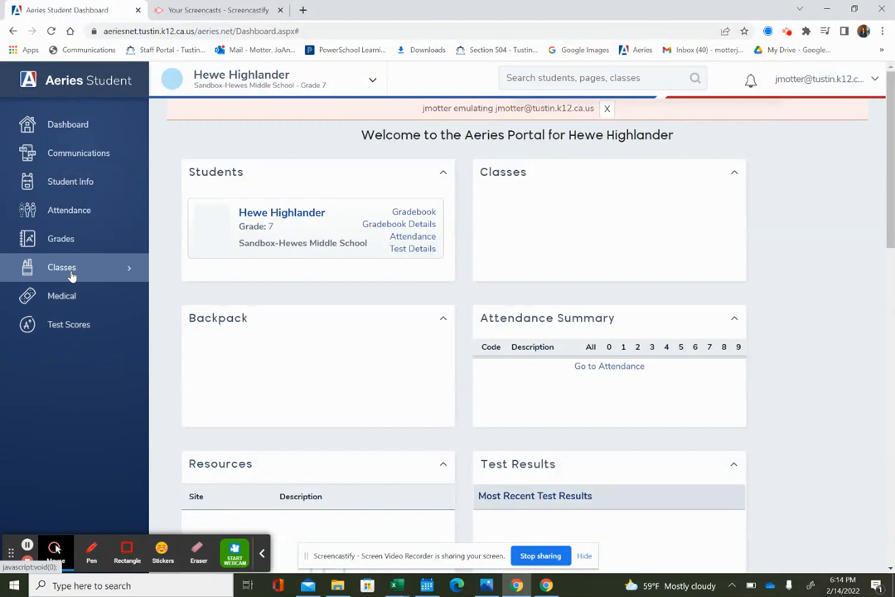
- Go to the Course Requests Entry page under Classes in the sidebar
click(61, 267)
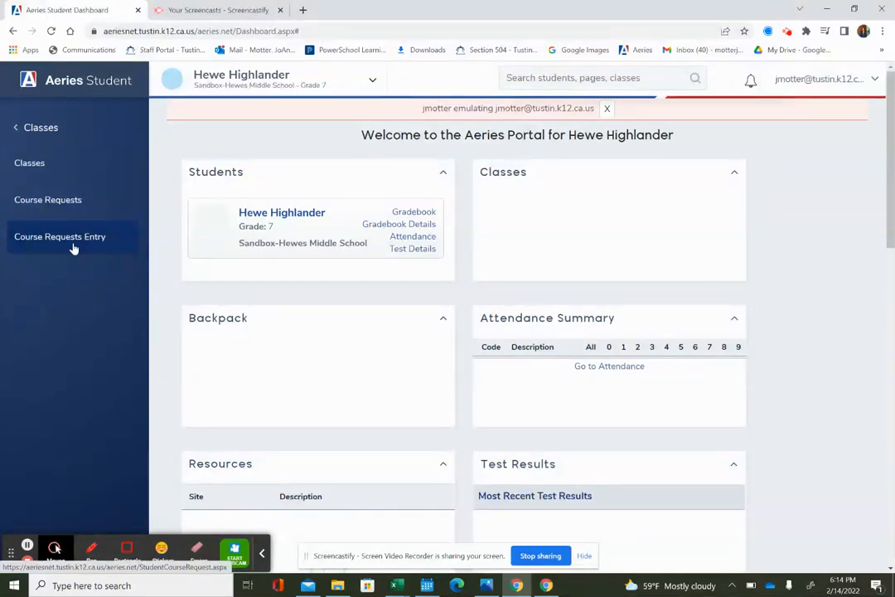
mouse_move(73, 245)
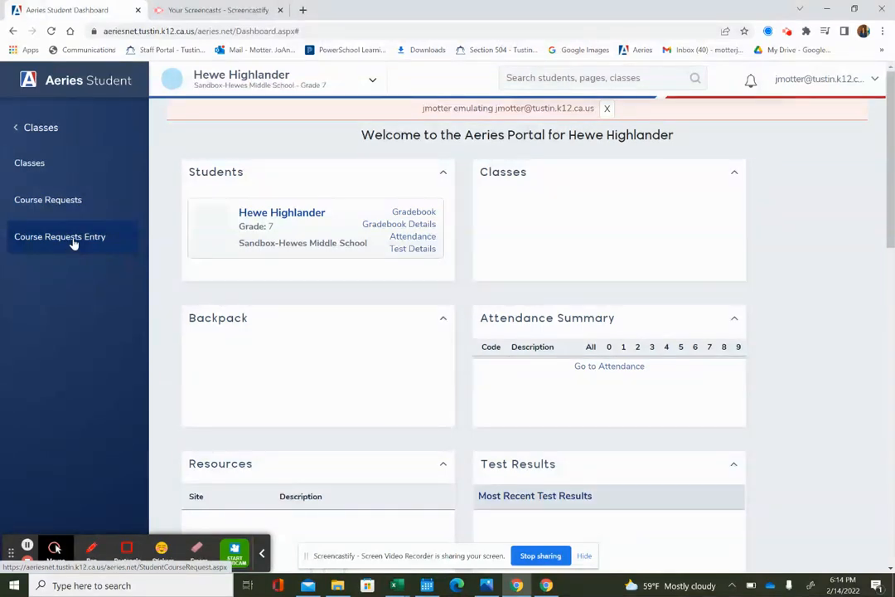
click(60, 235)
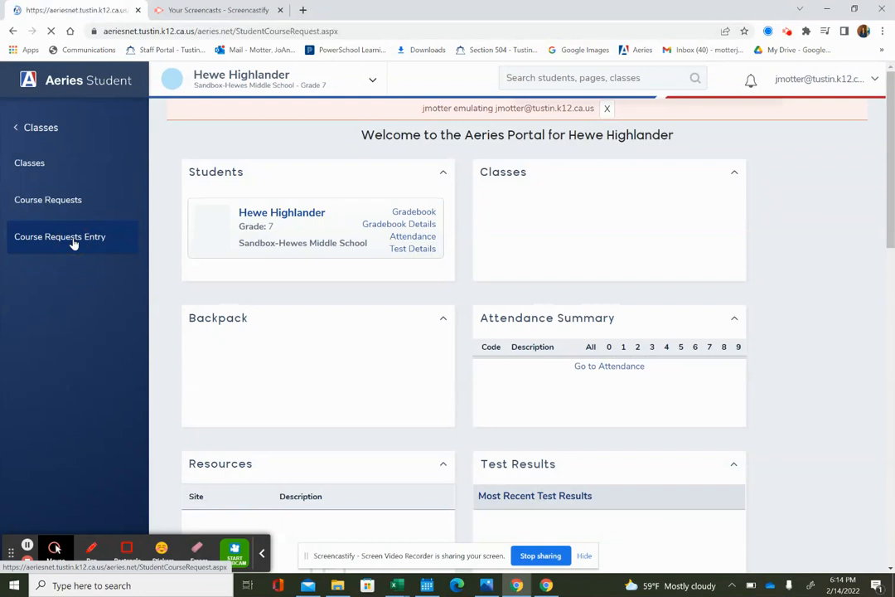
- Load the Course Requests page showing Spanish 1B (3705) as the only primary request
click(60, 236)
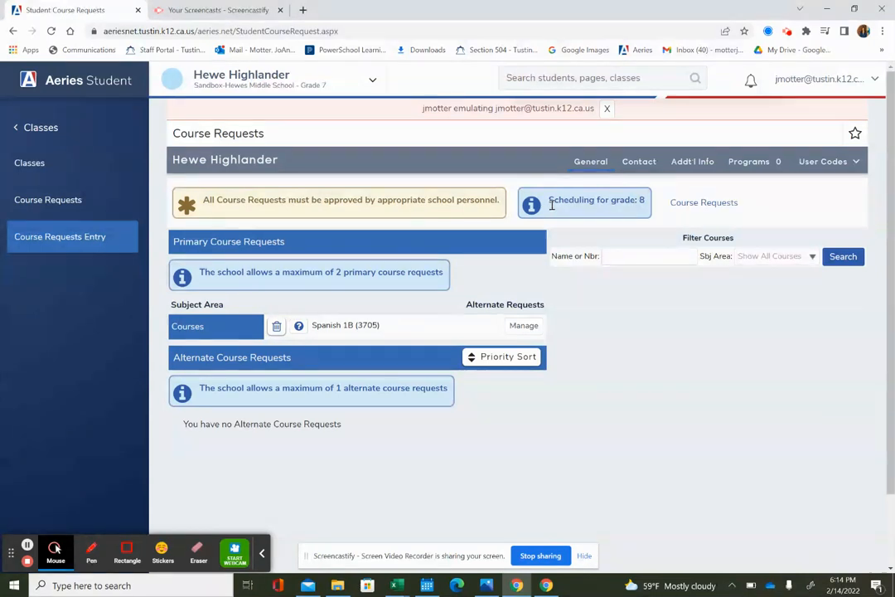
mouse_move(350, 276)
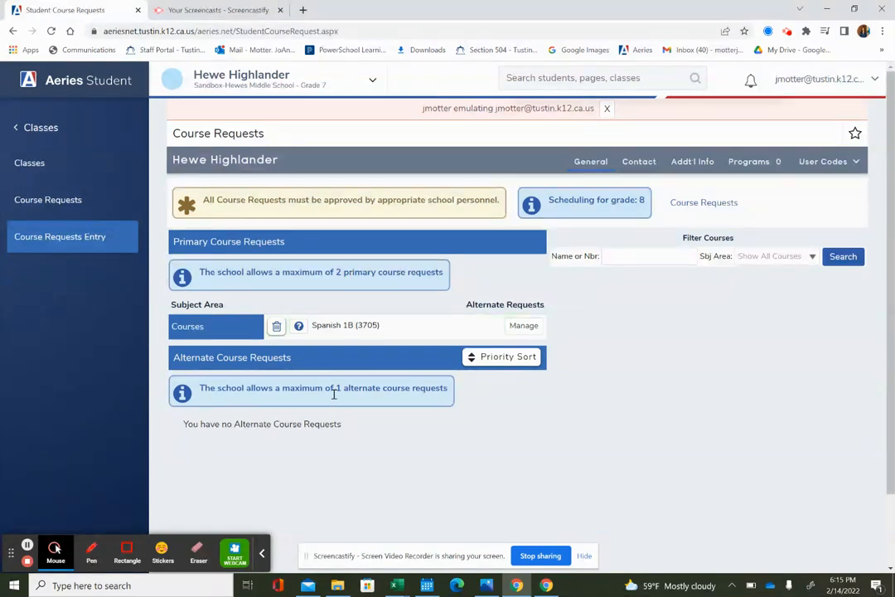
mouse_move(340, 262)
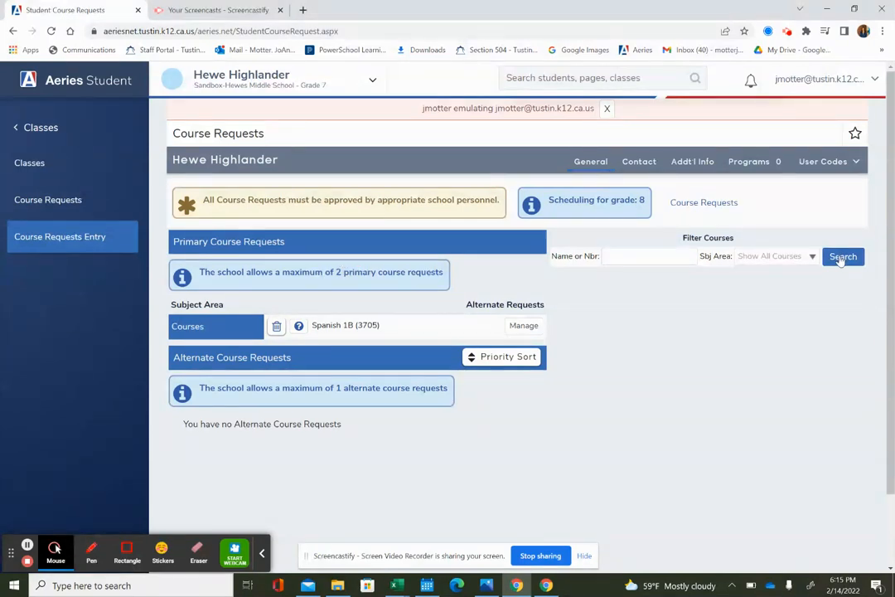
- Search under Filter Courses to list all available courses such as Art, Comp App and AVID 8
click(842, 255)
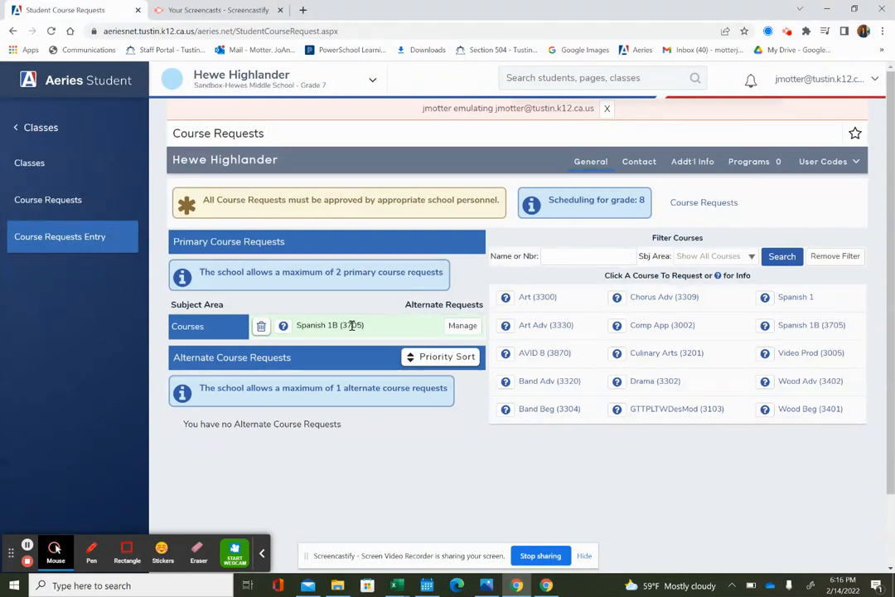
mouse_move(353, 320)
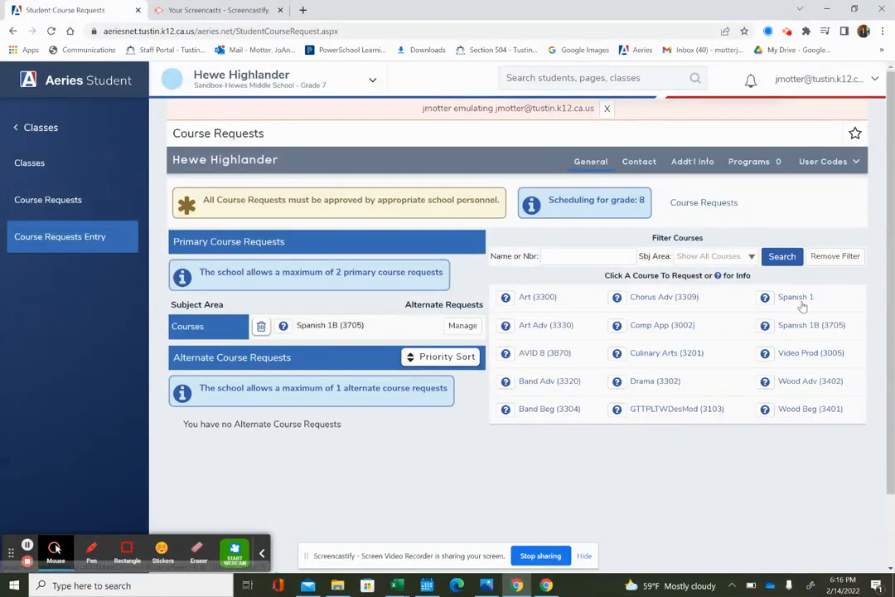
click(796, 296)
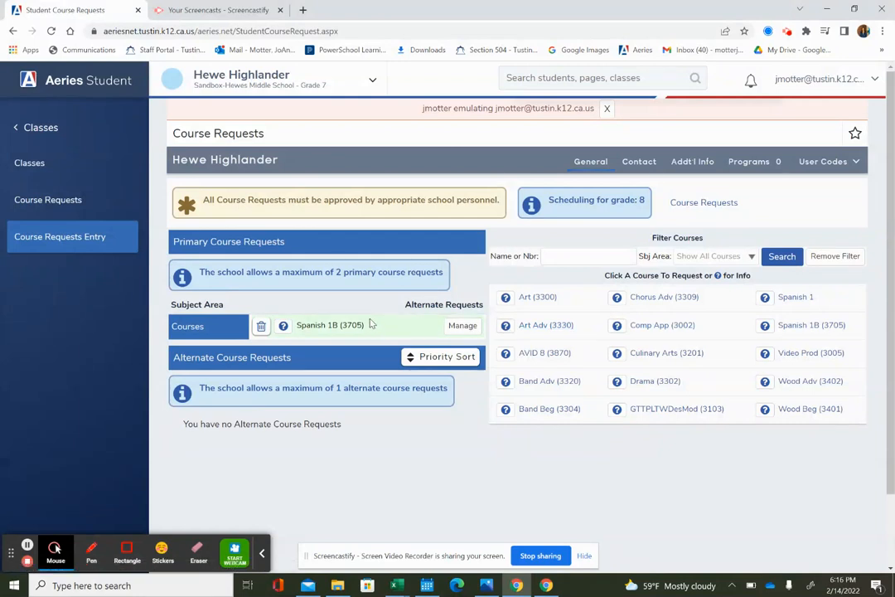
mouse_move(388, 315)
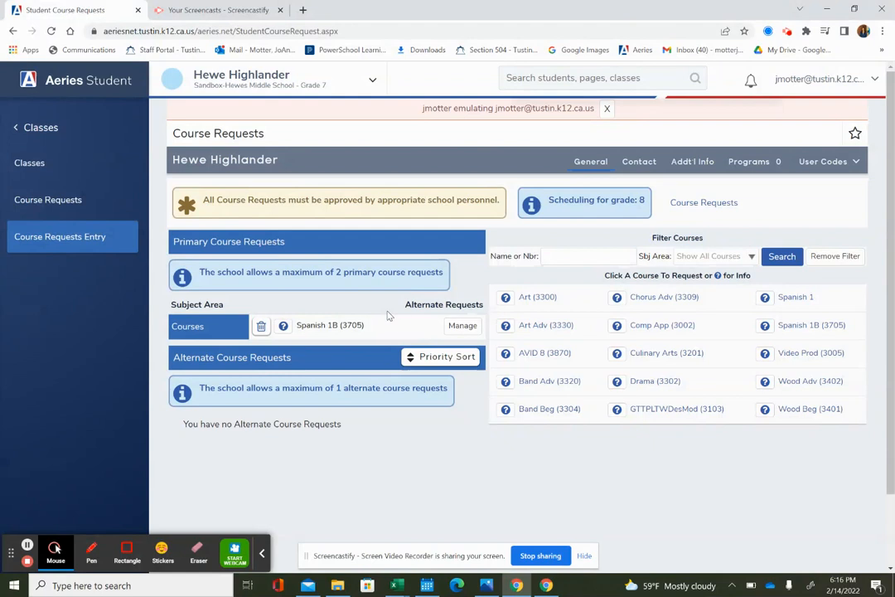
mouse_move(411, 328)
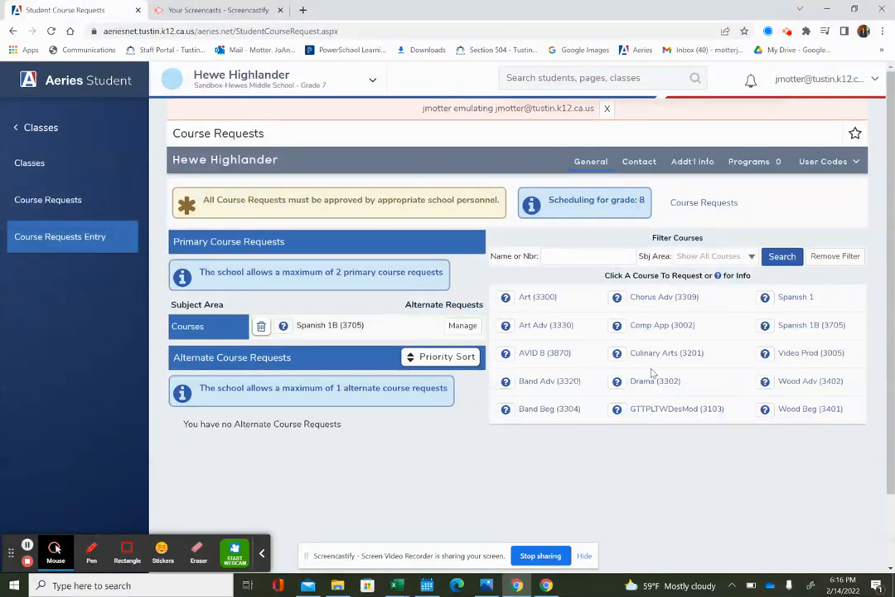
- Show the request details for Comp App (3002) from the course list
click(659, 325)
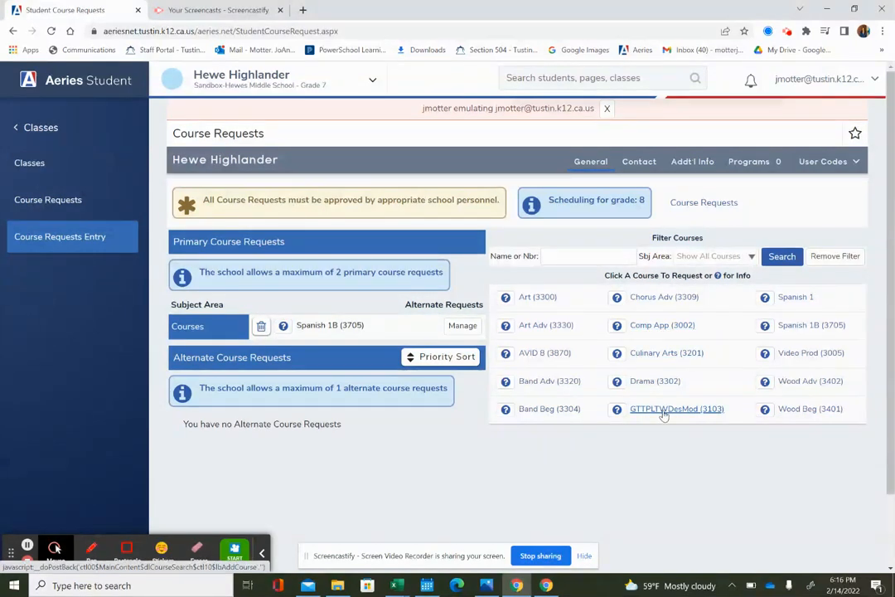
mouse_move(673, 411)
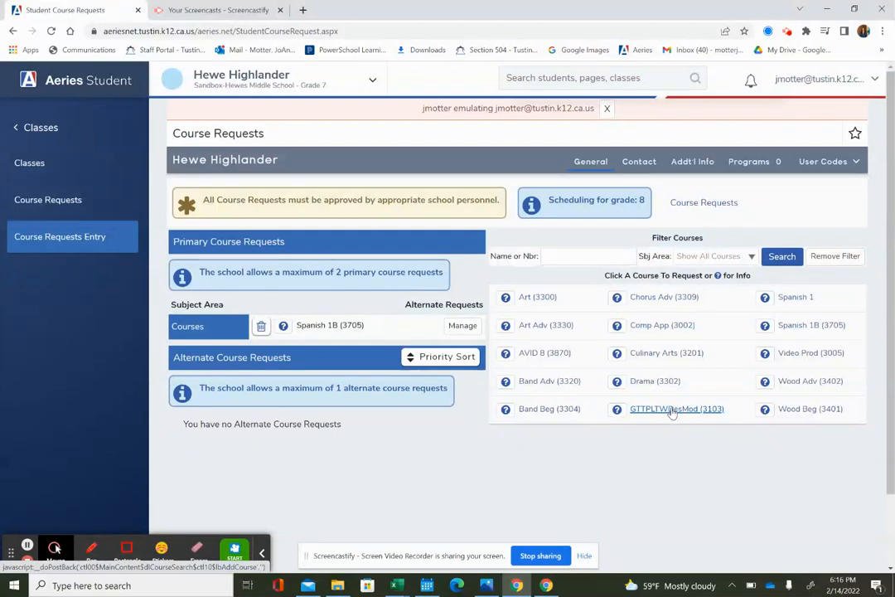
mouse_move(620, 330)
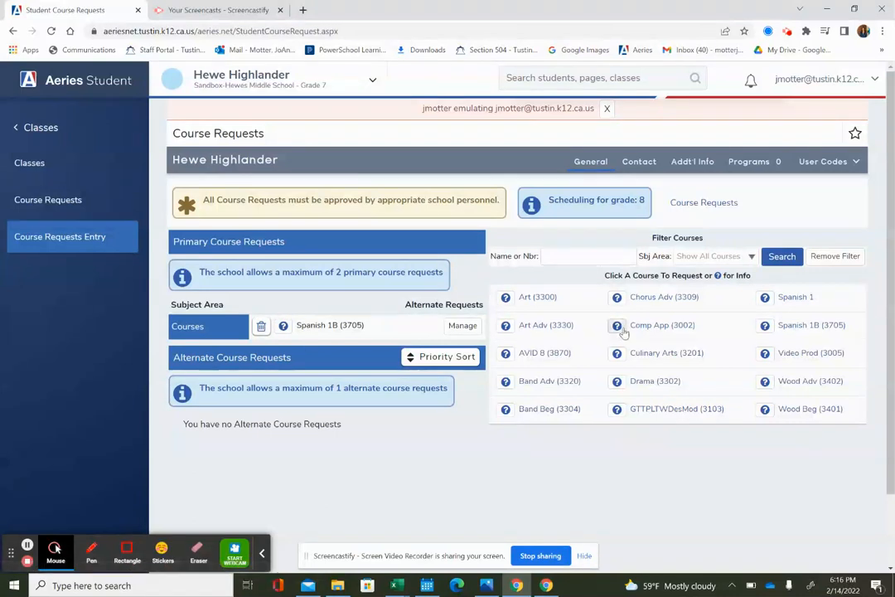
click(616, 325)
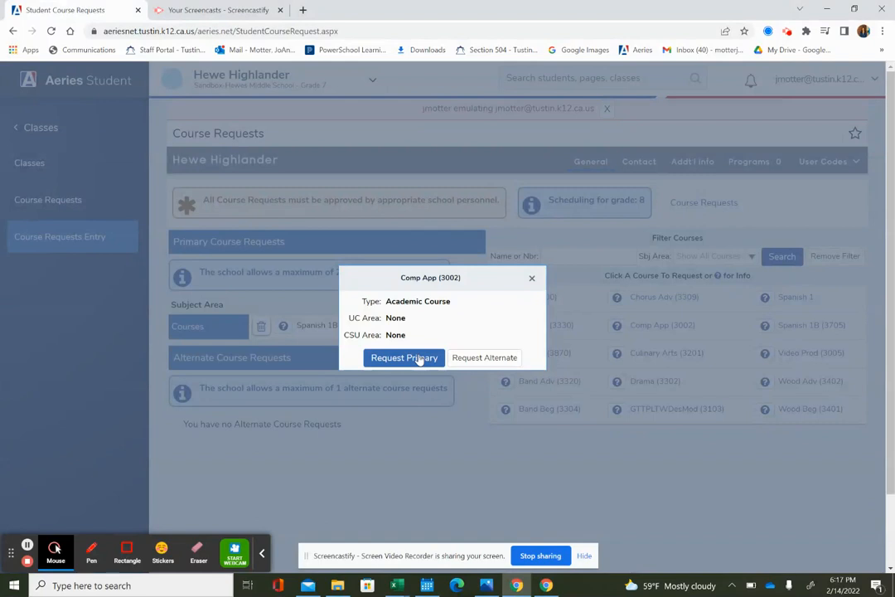
- Add Comp App (3002) as a primary request alongside Spanish 1B (3705)
click(405, 358)
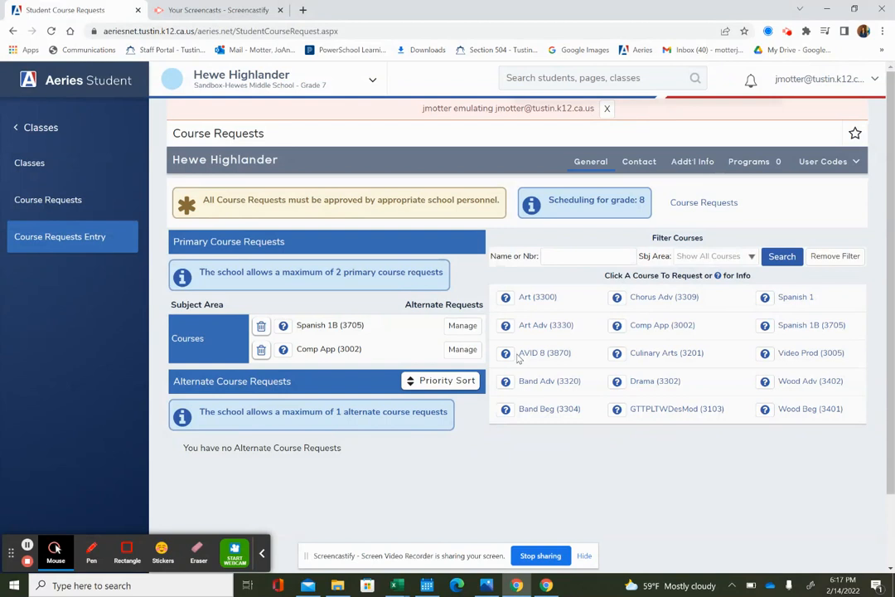
- Add AVID 8 (3870) as the student's alternate course request
click(504, 353)
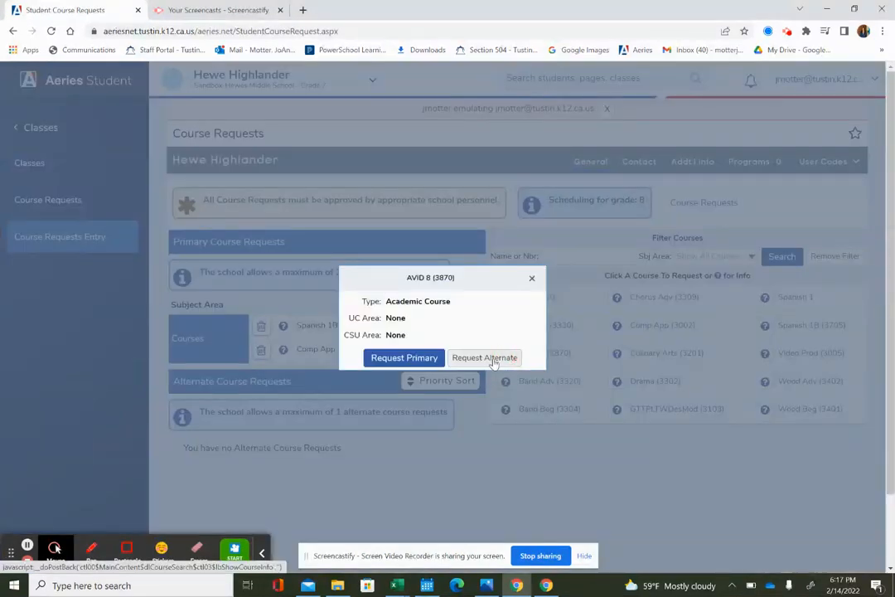
click(484, 358)
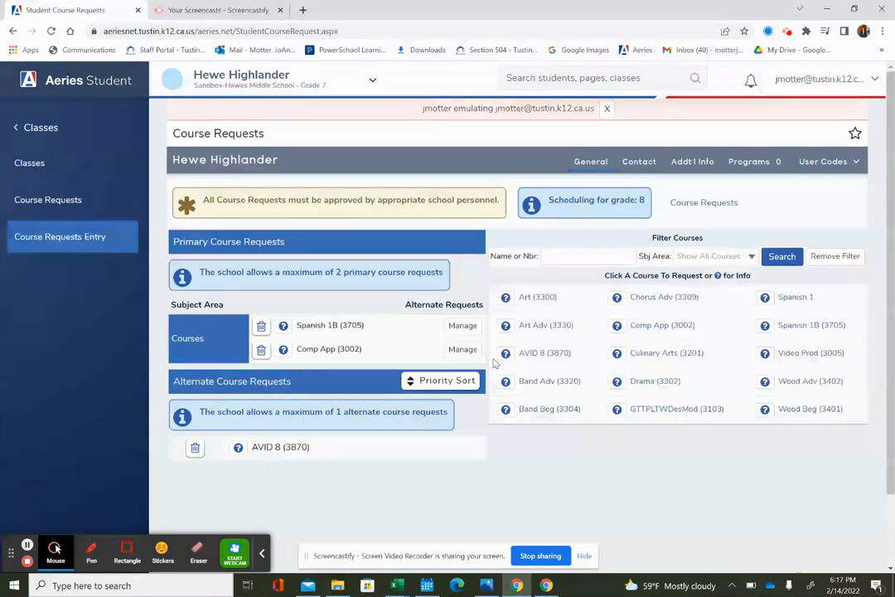
mouse_move(422, 431)
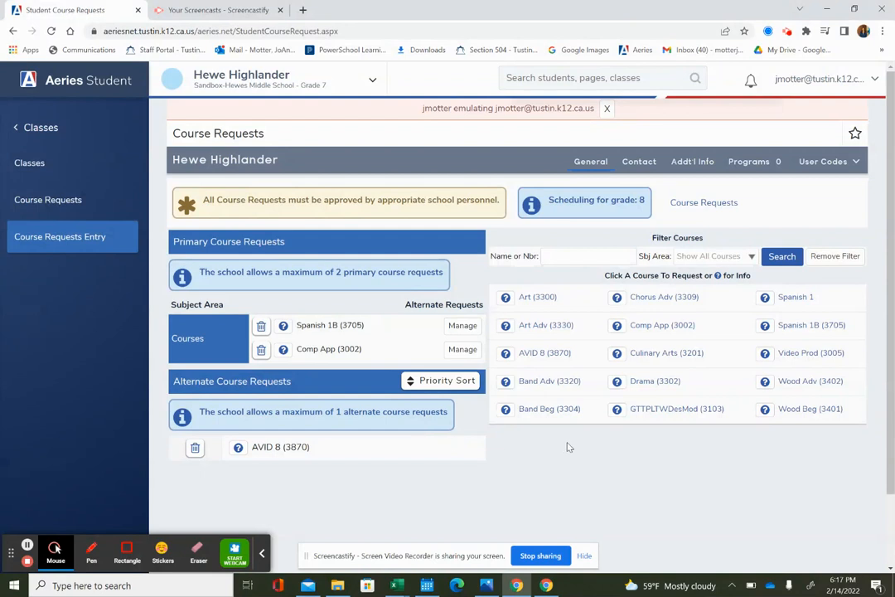
mouse_move(741, 368)
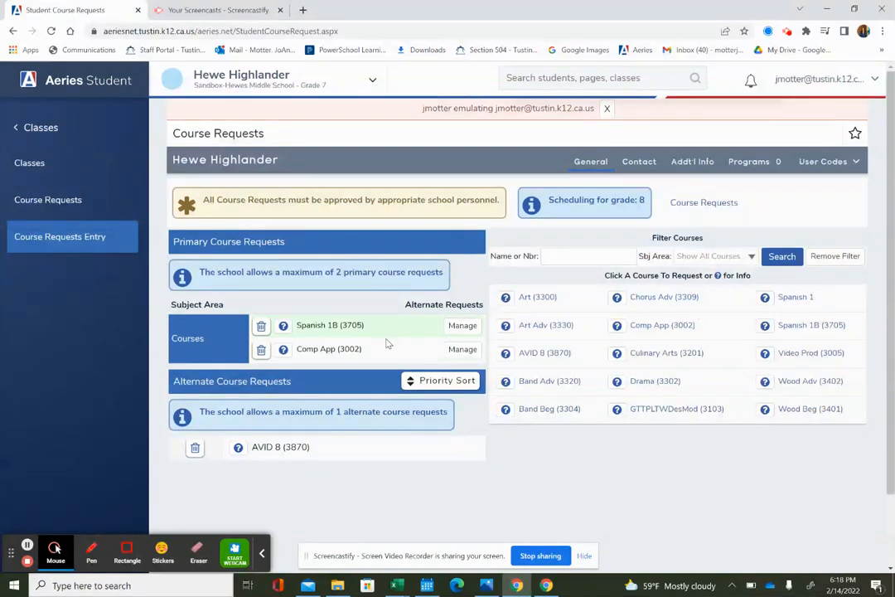
mouse_move(384, 328)
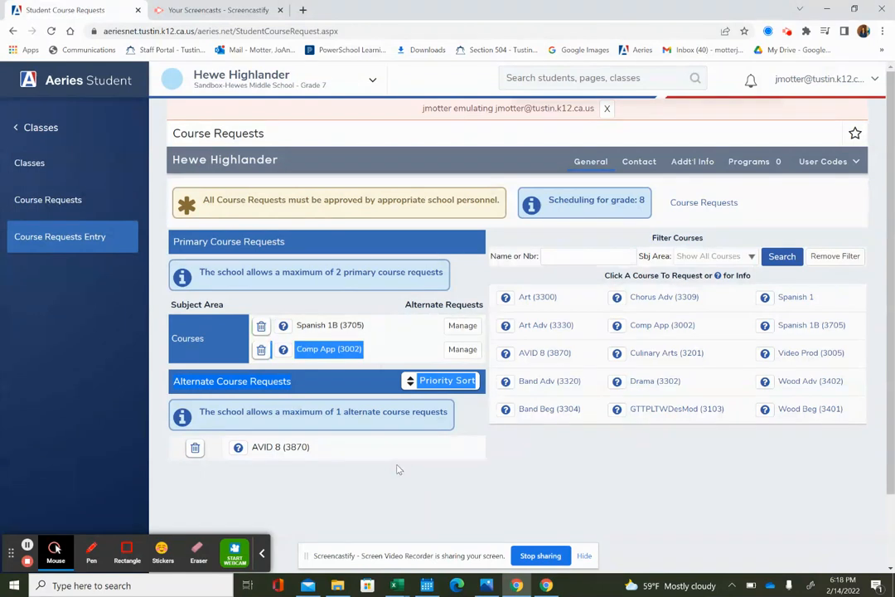
mouse_move(514, 442)
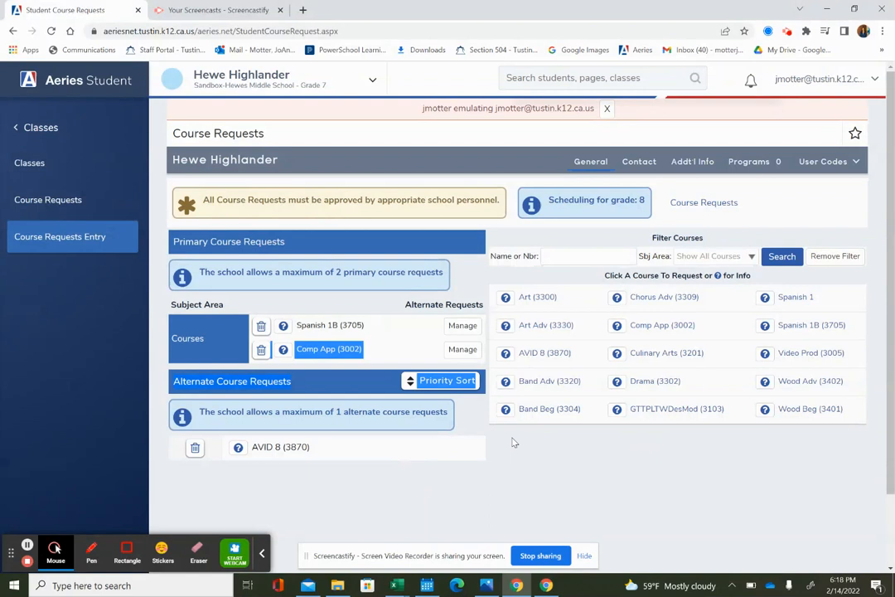